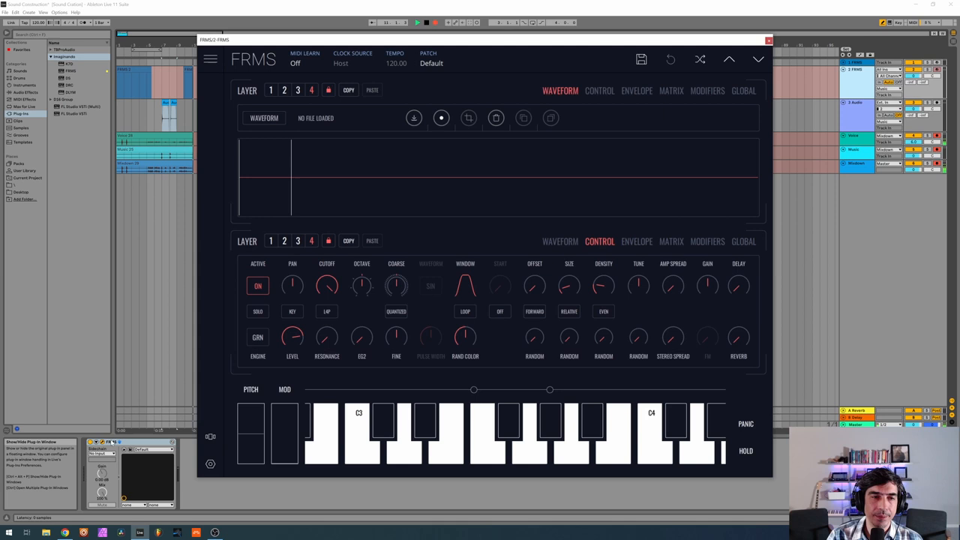
# - Load Bell 1 P.wav into layer one as a granular source and adjust its grain size
pyautogui.click(414, 116)
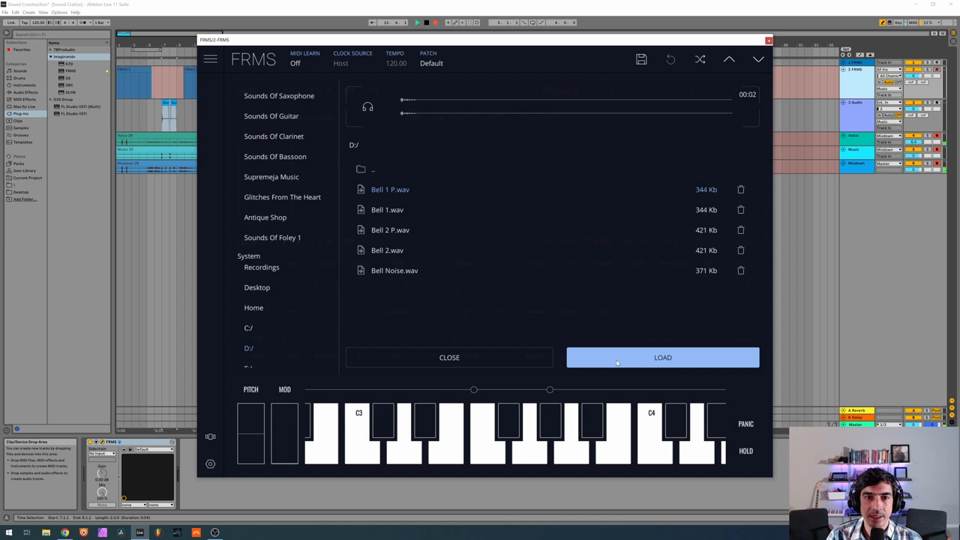
pyautogui.click(662, 357)
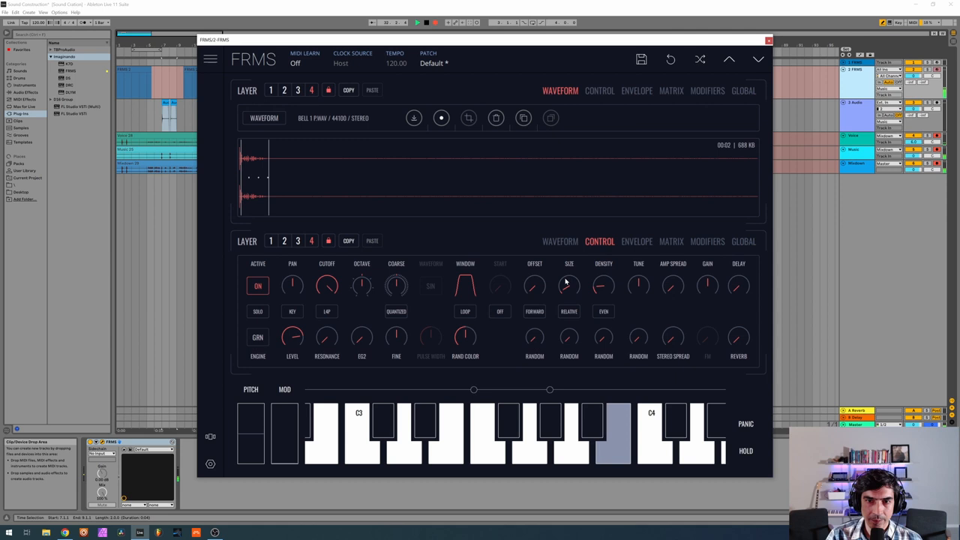
pyautogui.moveTo(534, 285); pyautogui.dragTo(534, 278)
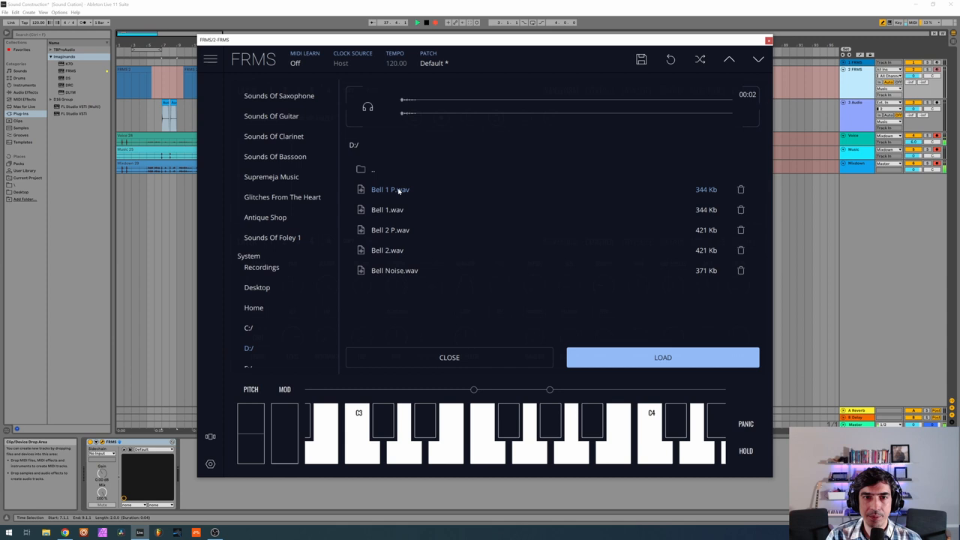
# - Load the Bell 1 P sample into the next granular layer
pyautogui.click(663, 357)
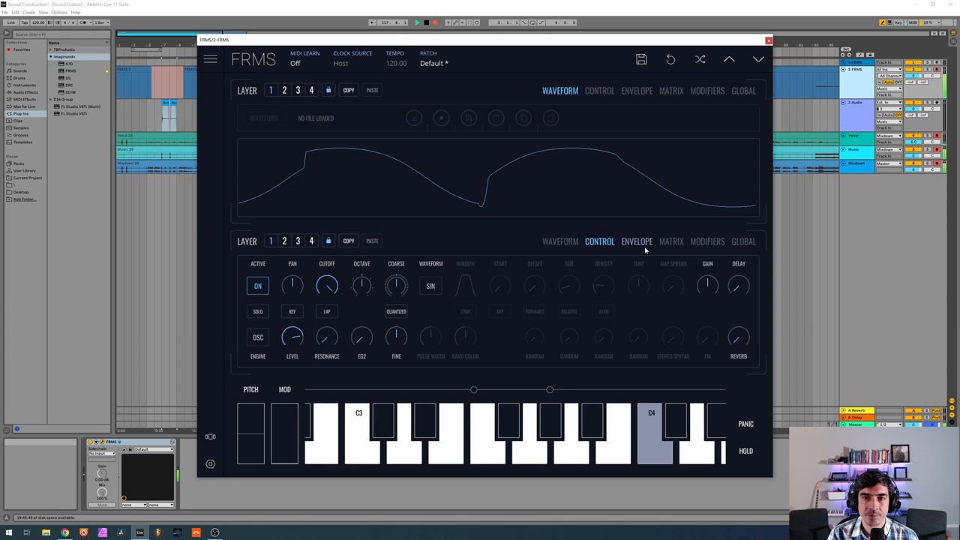
# - Set the first sine layer's EG 2 → FM amount and reshape its envelopes, checking Global
pyautogui.click(670, 240)
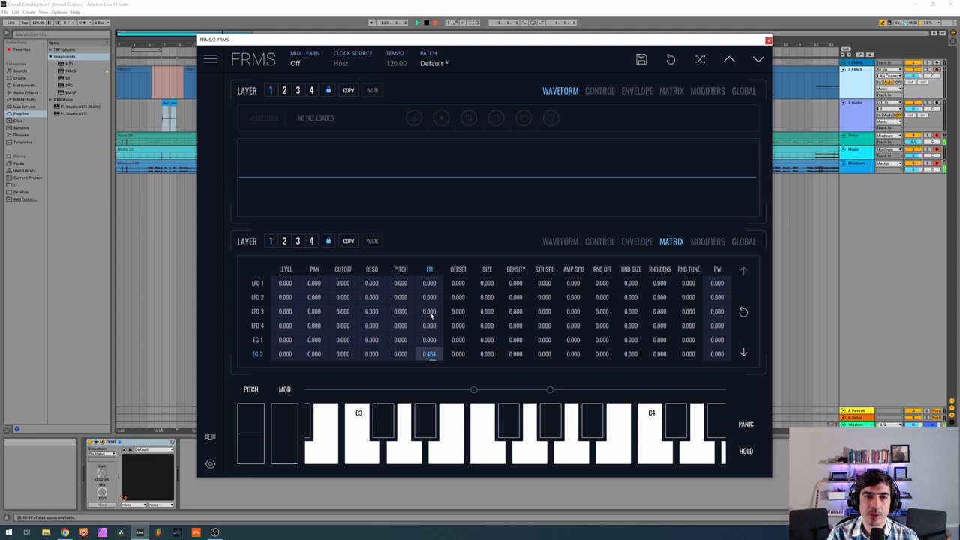
pyautogui.click(636, 240)
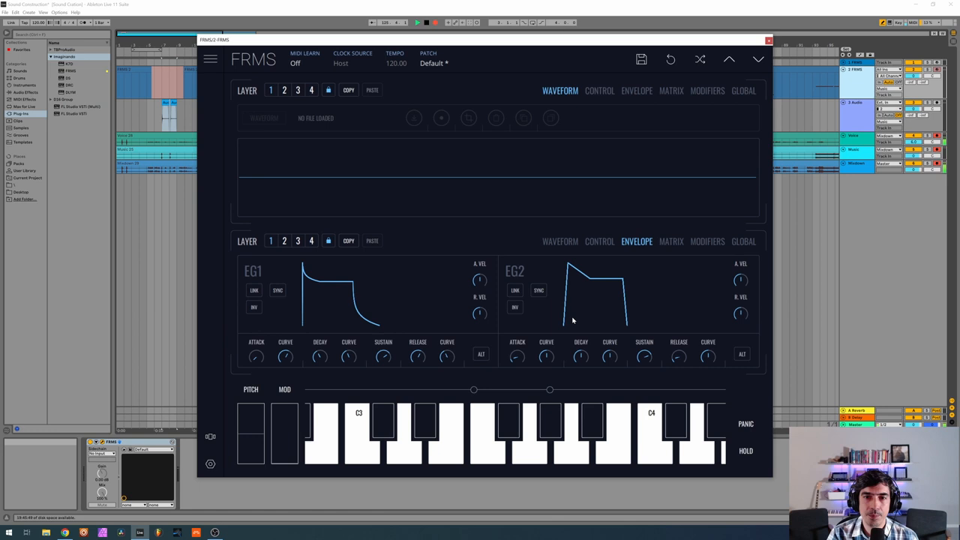
pyautogui.click(744, 240)
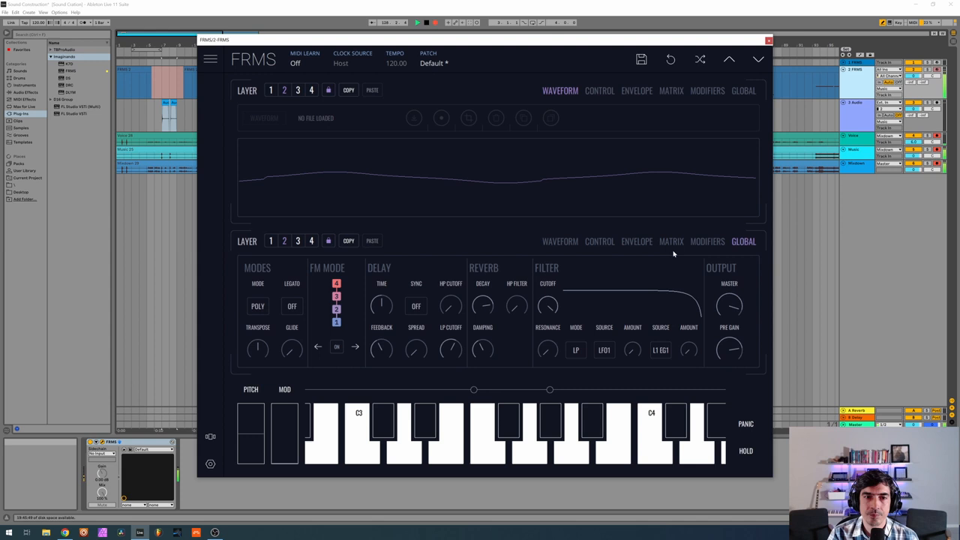
# - Set the second sine layer's EG 2 → FM amount and give EG2 a short decay
pyautogui.click(672, 240)
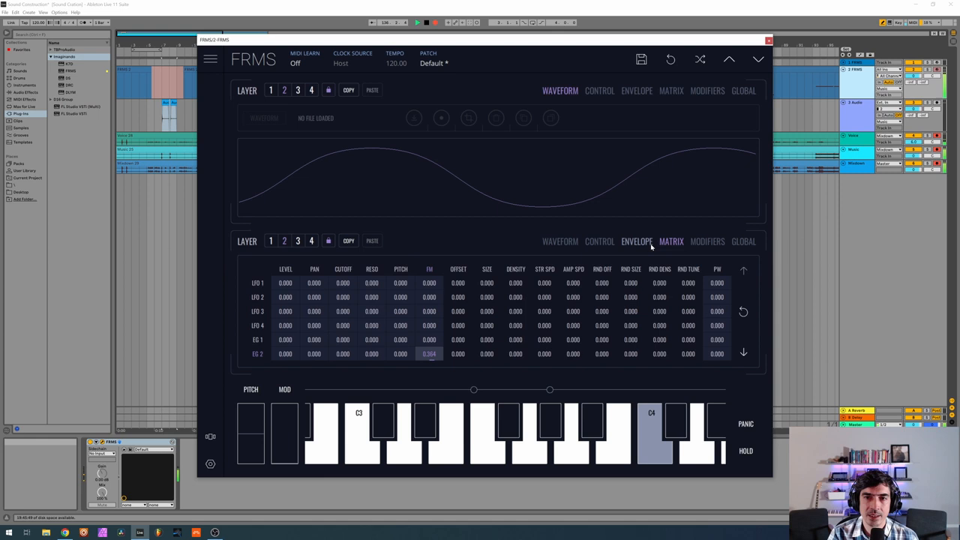
pyautogui.click(636, 240)
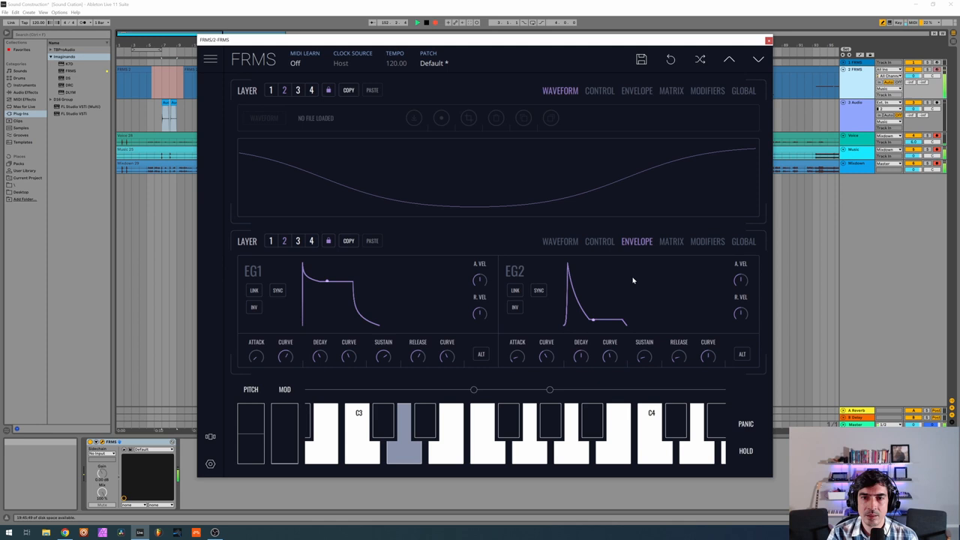
# - Check the second oscillator layer's FM matrix amount and return to shaping its envelopes
pyautogui.click(670, 240)
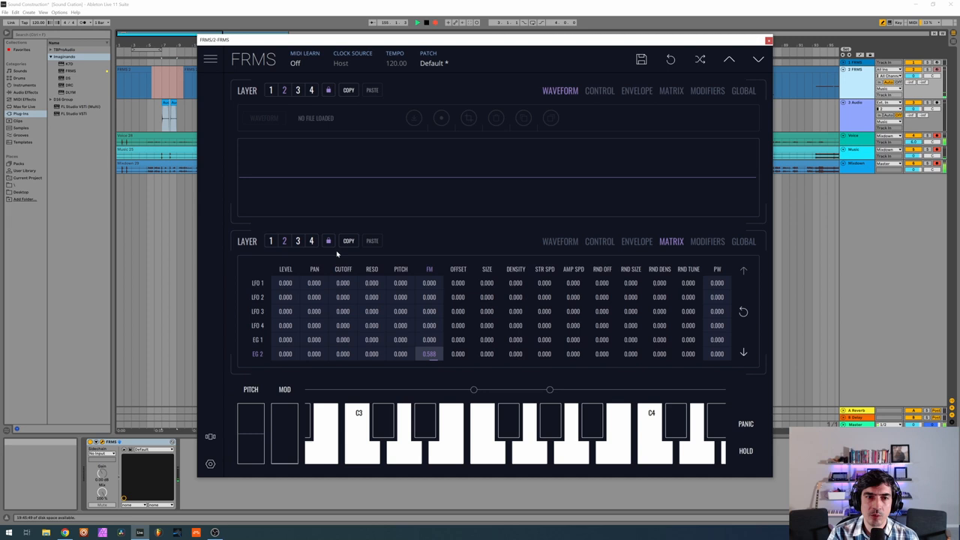
pyautogui.click(635, 240)
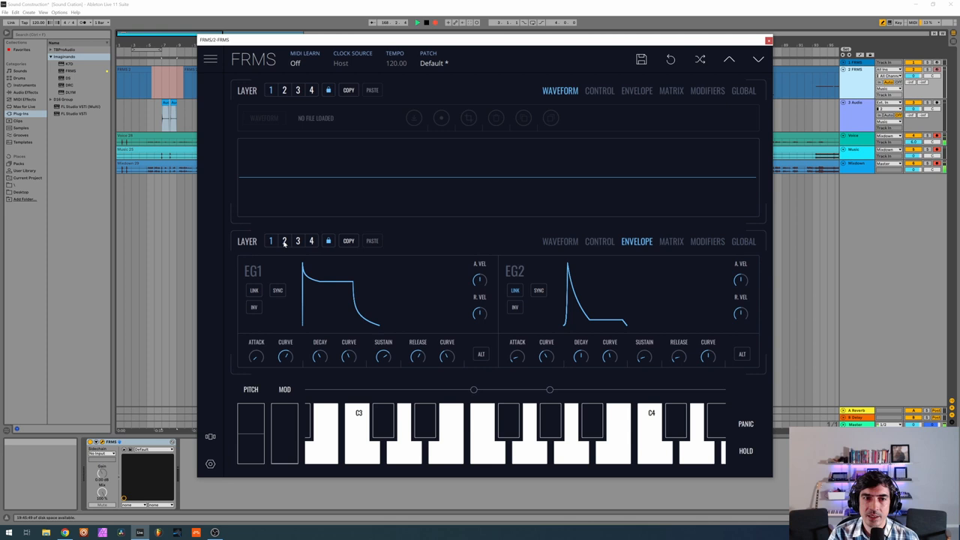
# - Route layer 4's EG 2 to Pitch as well as FM in the matrix, then view its envelopes
pyautogui.click(671, 240)
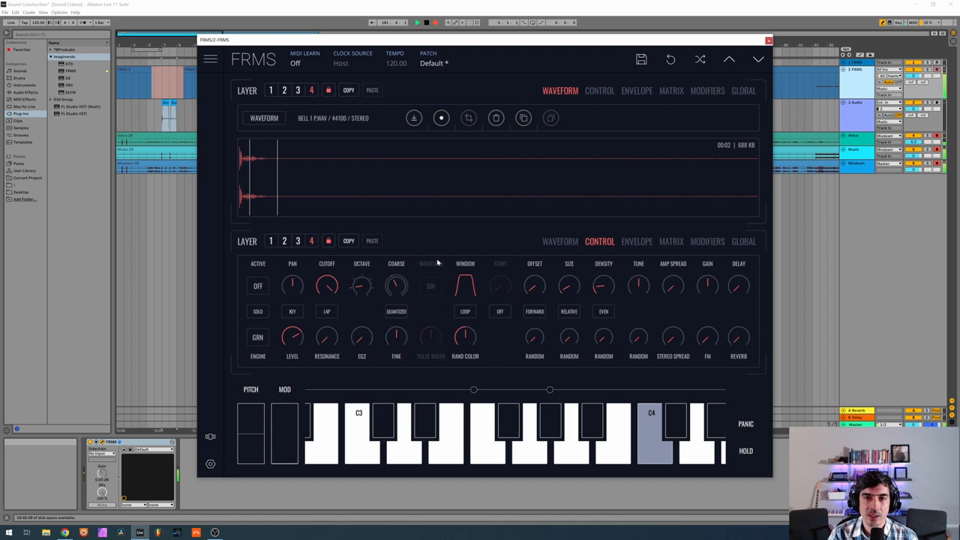
pyautogui.click(670, 240)
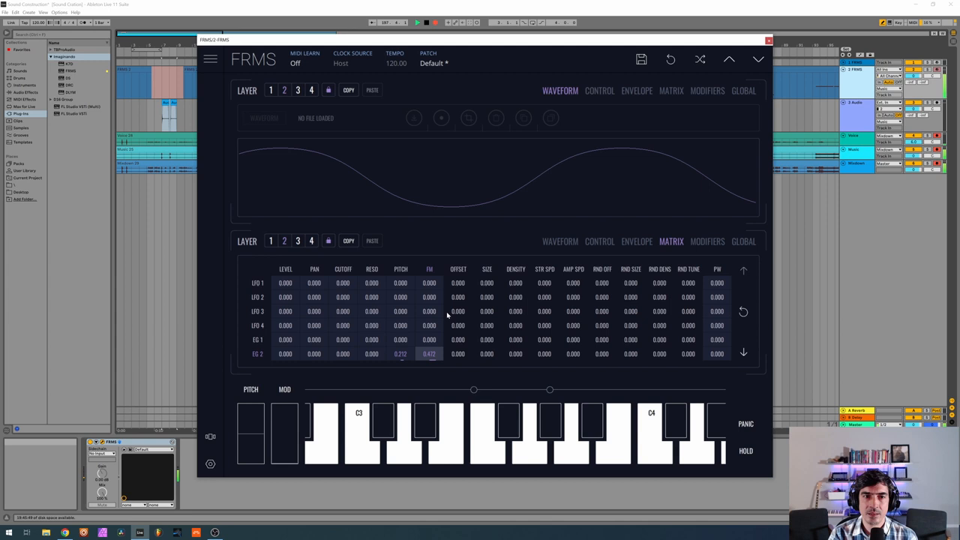
pyautogui.click(636, 240)
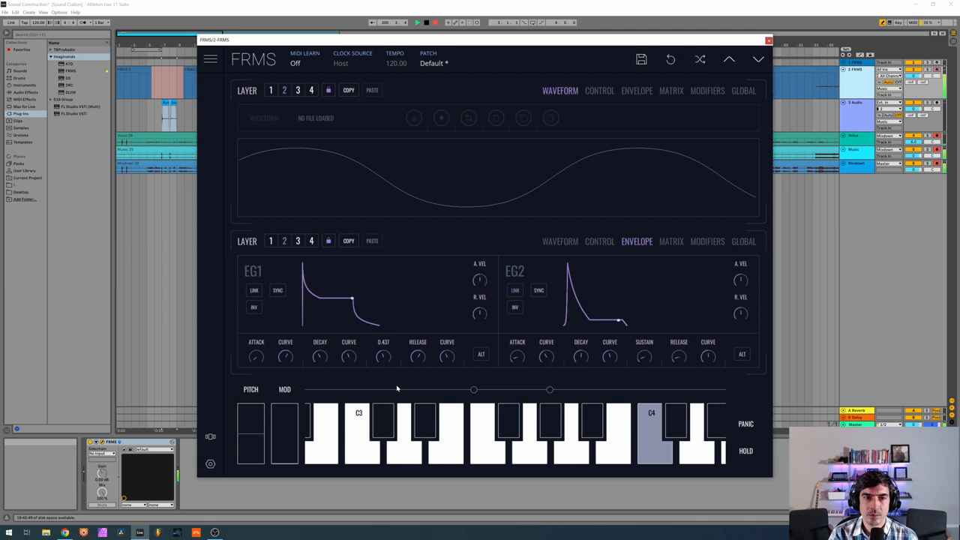
# - Lower layer 4's EG1 sustain and reshape its decay, then show the oscillator controls
pyautogui.moveTo(382, 357); pyautogui.dragTo(378, 368)
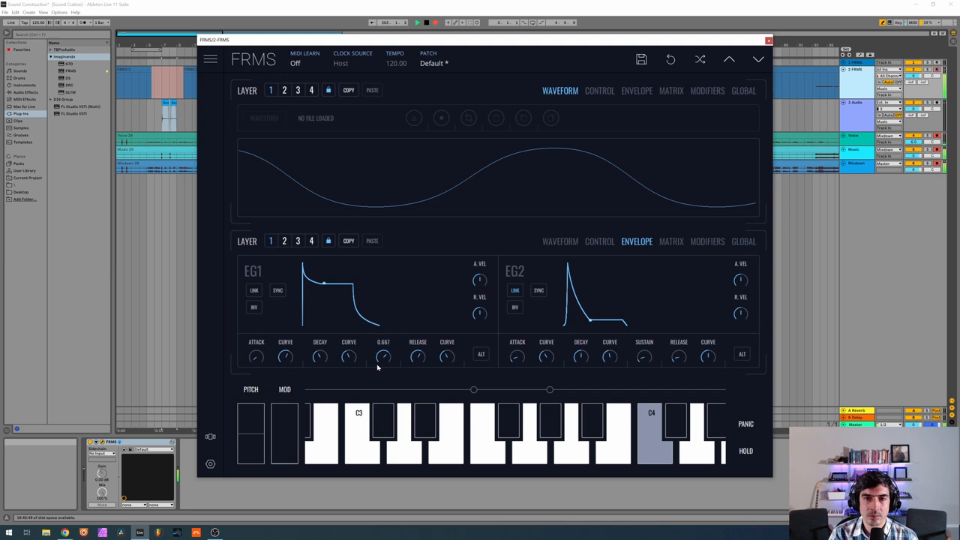
pyautogui.moveTo(383, 356); pyautogui.dragTo(383, 368)
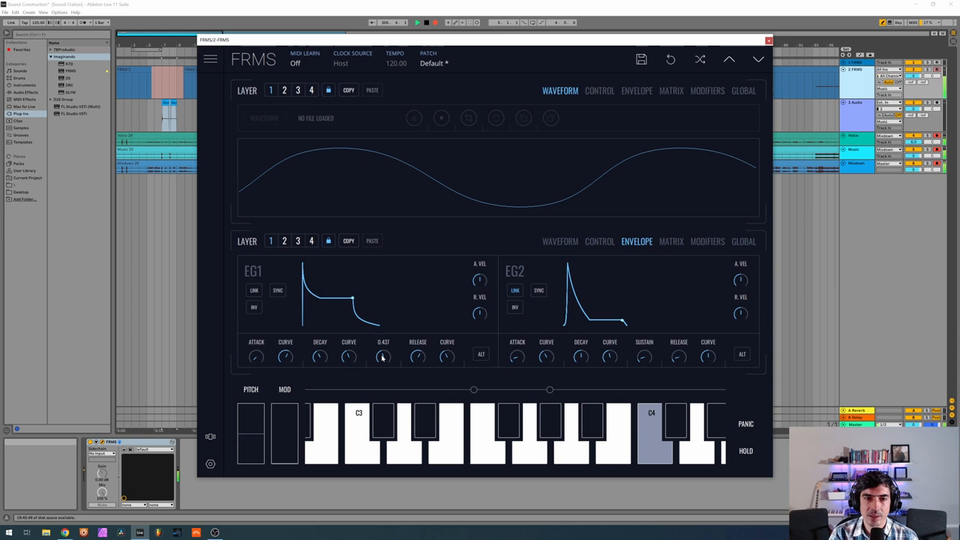
pyautogui.click(600, 240)
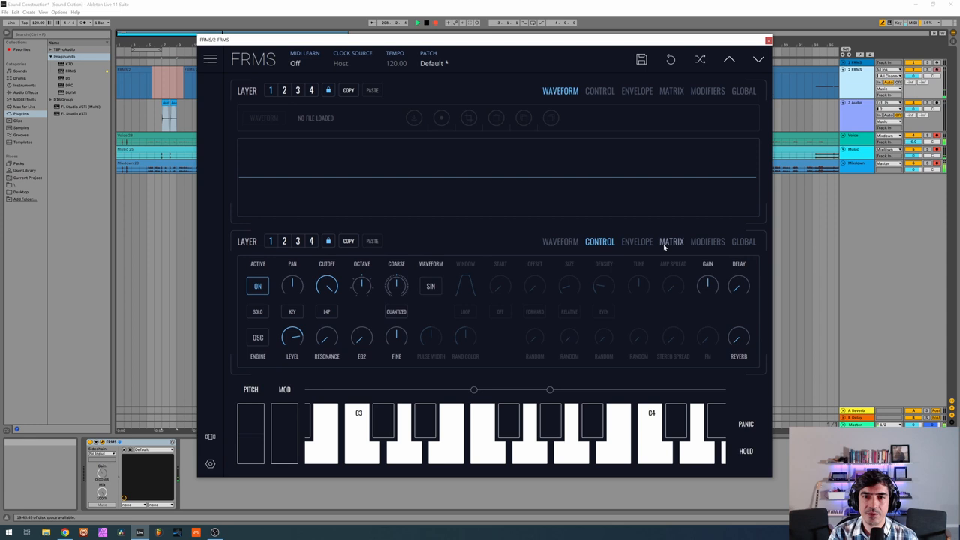
# - Route LFO 1 to layer 4's pitch in the matrix and speed up the LFO rate for vibrato
pyautogui.click(670, 240)
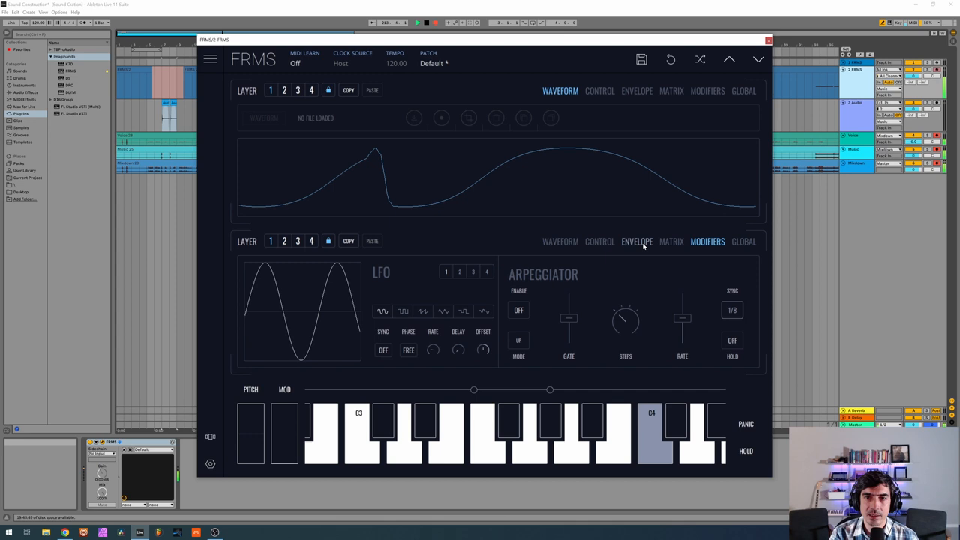
pyautogui.click(670, 240)
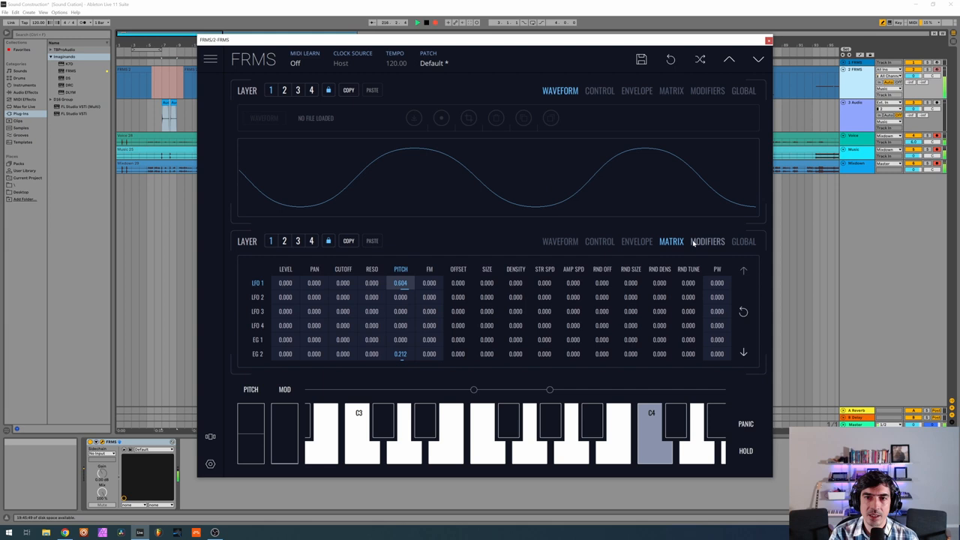
pyautogui.click(708, 240)
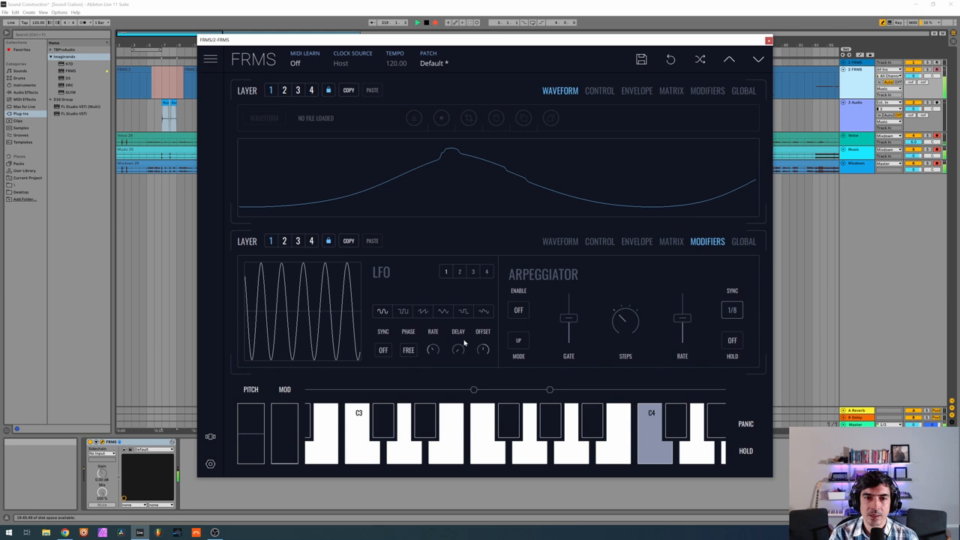
pyautogui.click(672, 240)
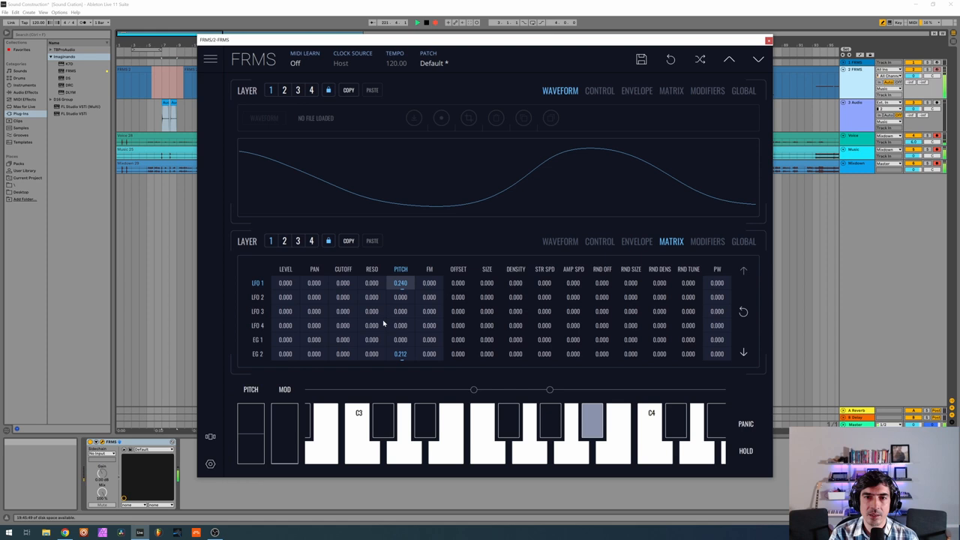
pyautogui.click(707, 240)
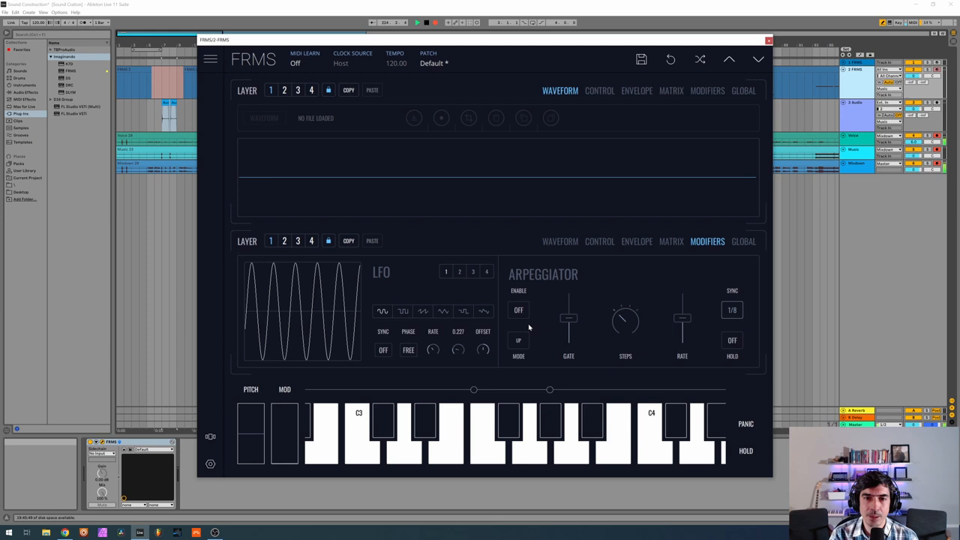
# - Select layer 2 and show its oscillator control settings
pyautogui.click(488, 431)
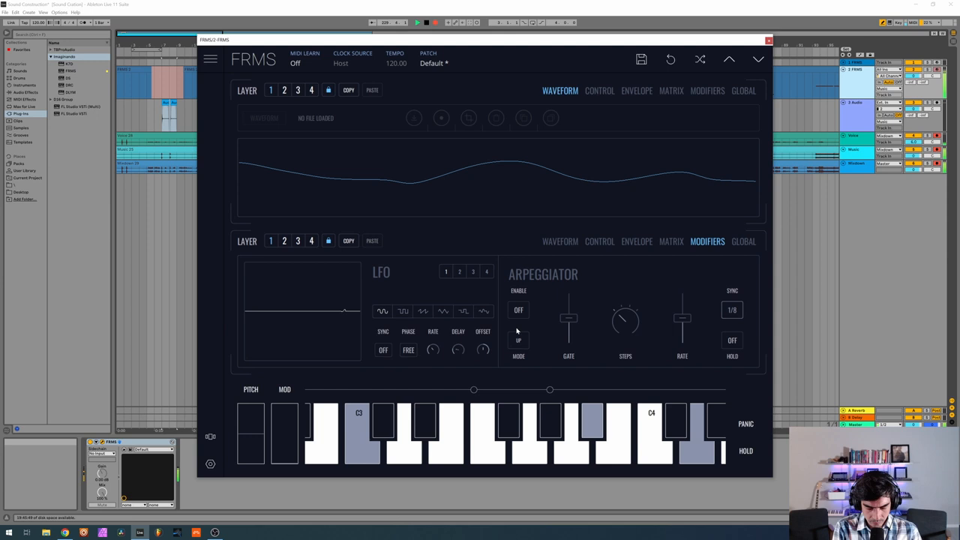
pyautogui.click(600, 240)
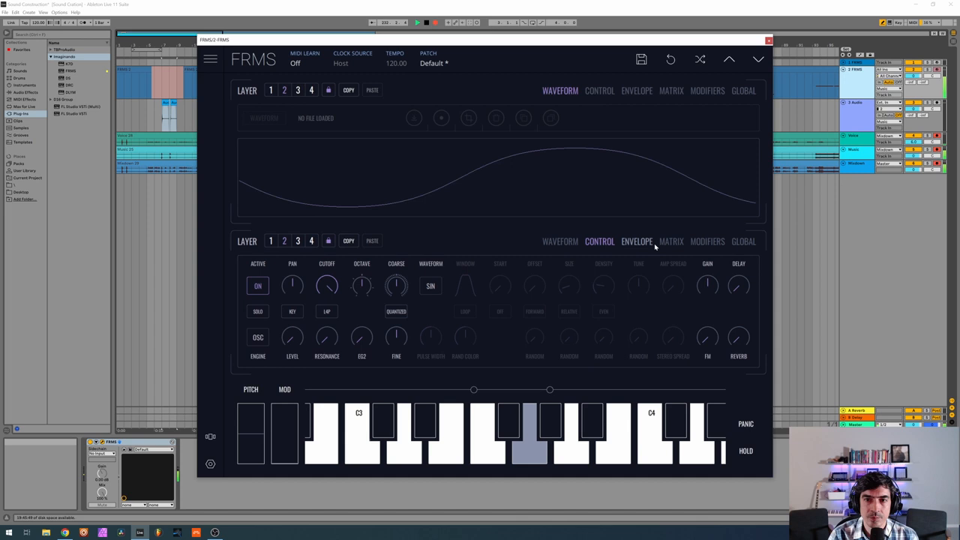
# - View layer 2's modulation matrix, then its envelopes with EG2's short decay
pyautogui.click(670, 240)
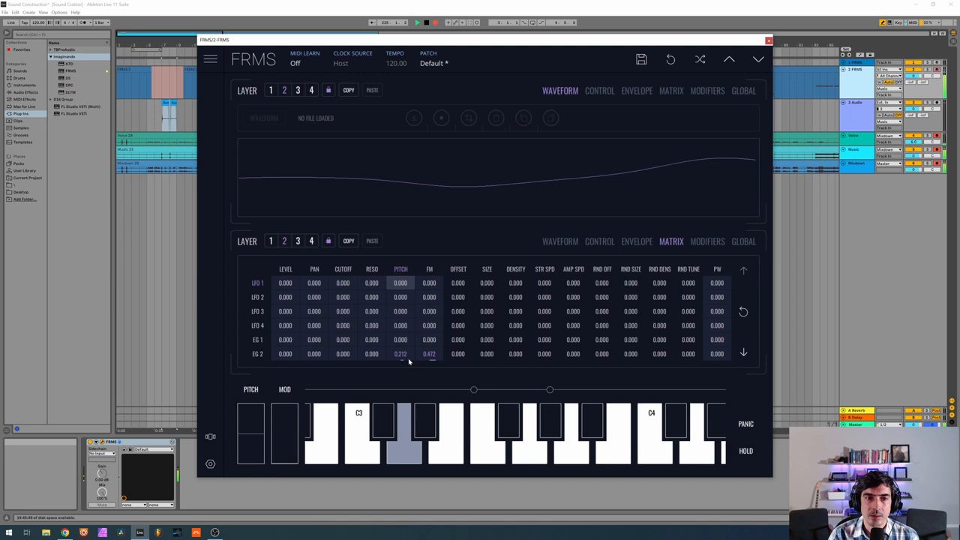
pyautogui.click(635, 240)
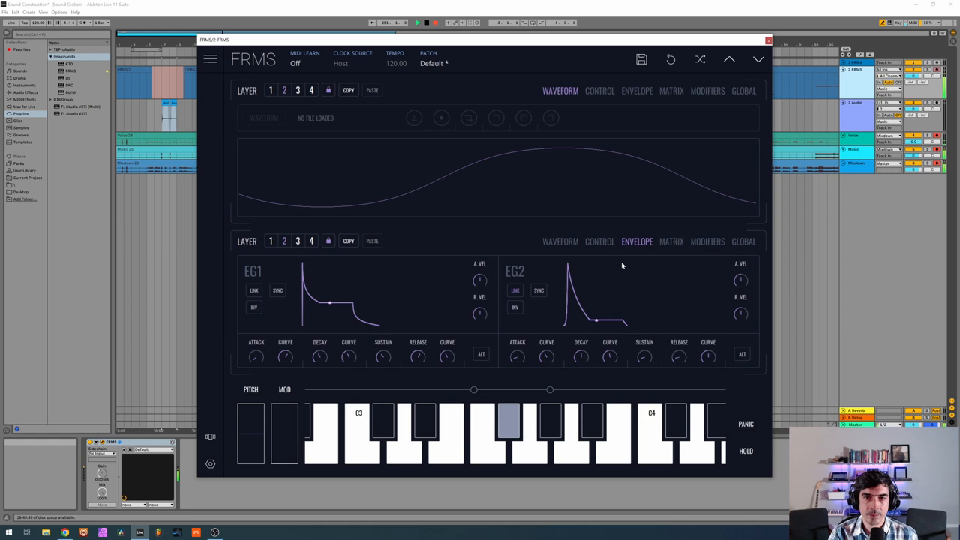
# - Show the FM oscillator layer's Control parameters in place of its envelopes
pyautogui.click(600, 239)
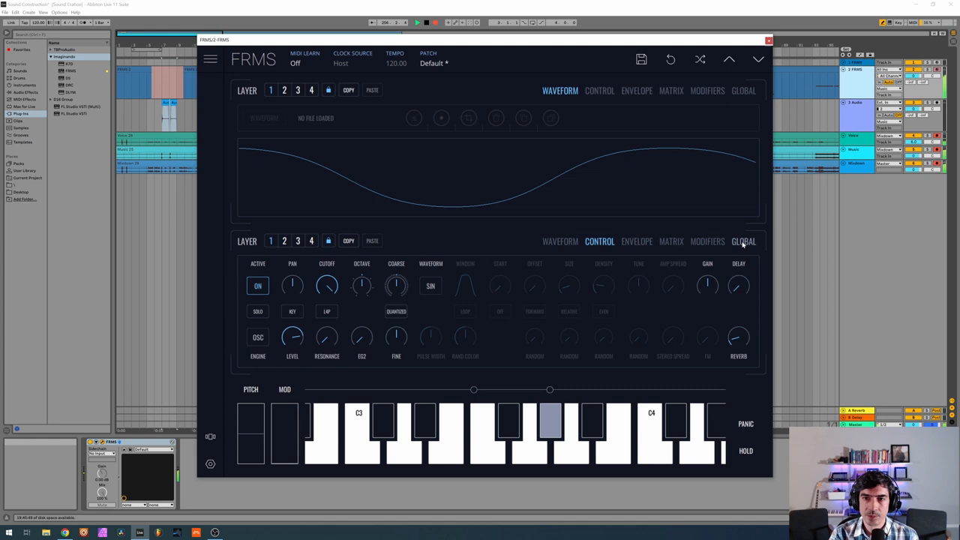
# - Compare the layers' loaded waveforms, revisit the oscillator layer's sound controls, then view its modulation matrix
pyautogui.click(744, 240)
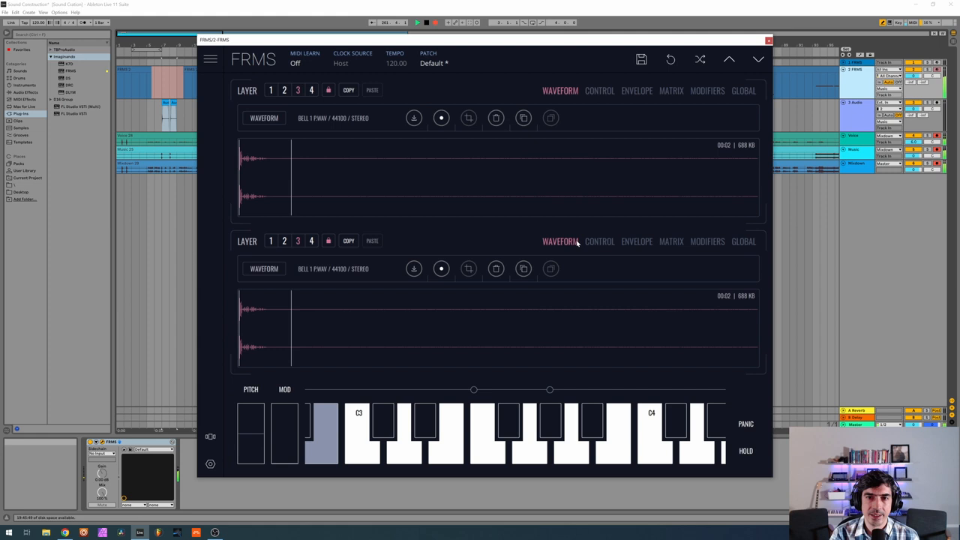
pyautogui.click(600, 240)
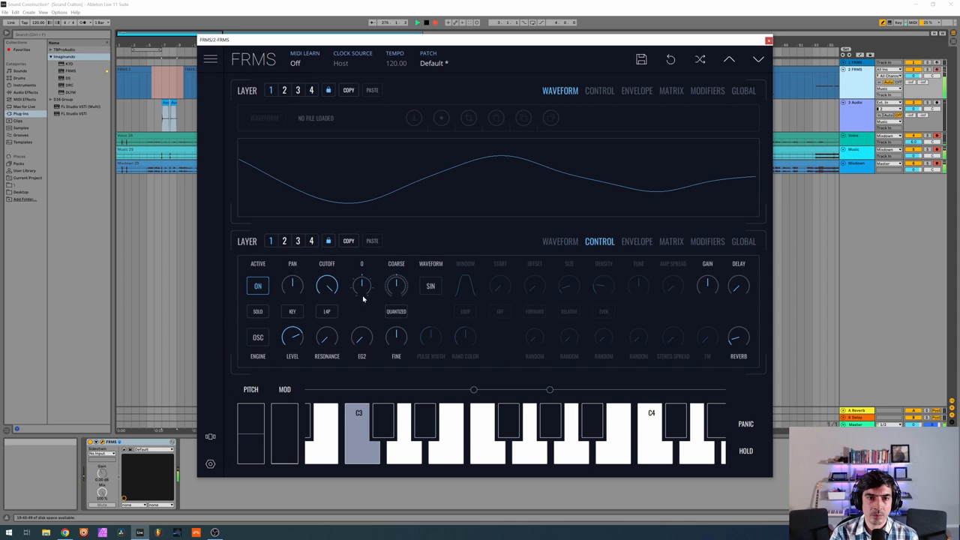
pyautogui.click(671, 240)
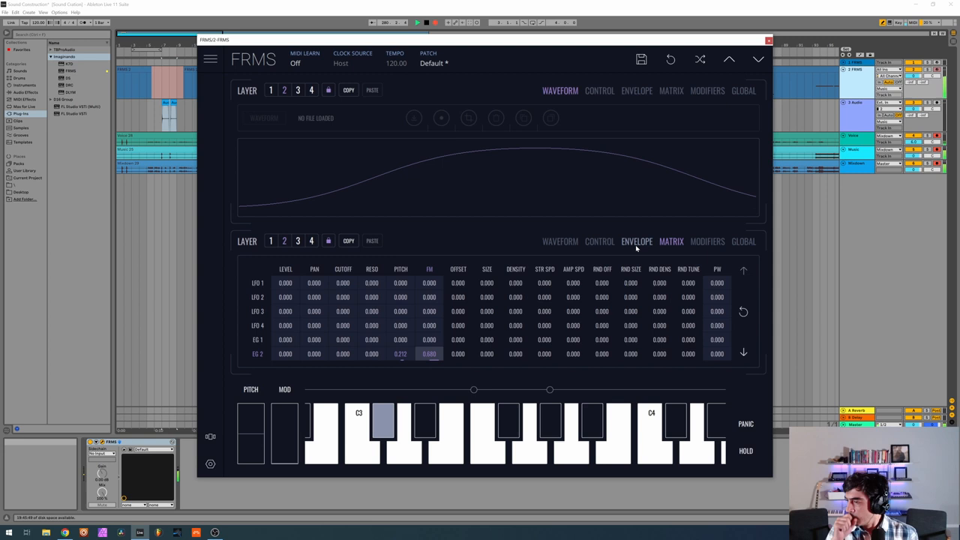
# - View the layer's envelope shapes, then switch to the granular bell layer's controls
pyautogui.click(636, 240)
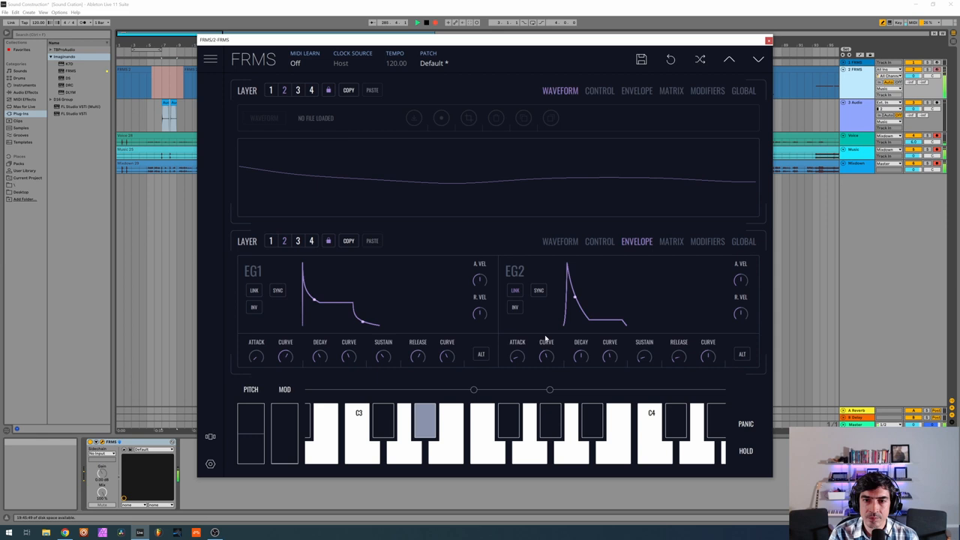
pyautogui.click(600, 240)
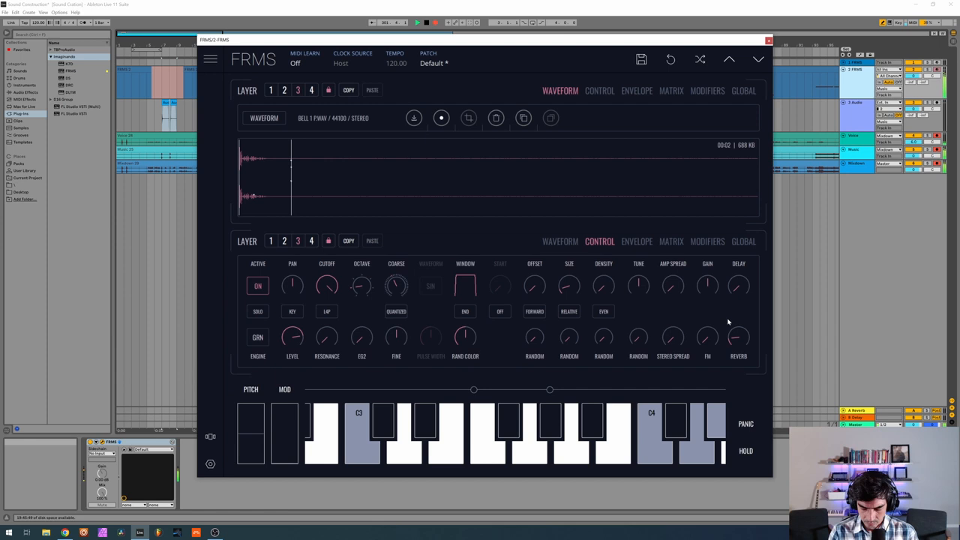
# - Shape layer 4's EG1 with attack, decay, a long high sustain and release
pyautogui.click(636, 90)
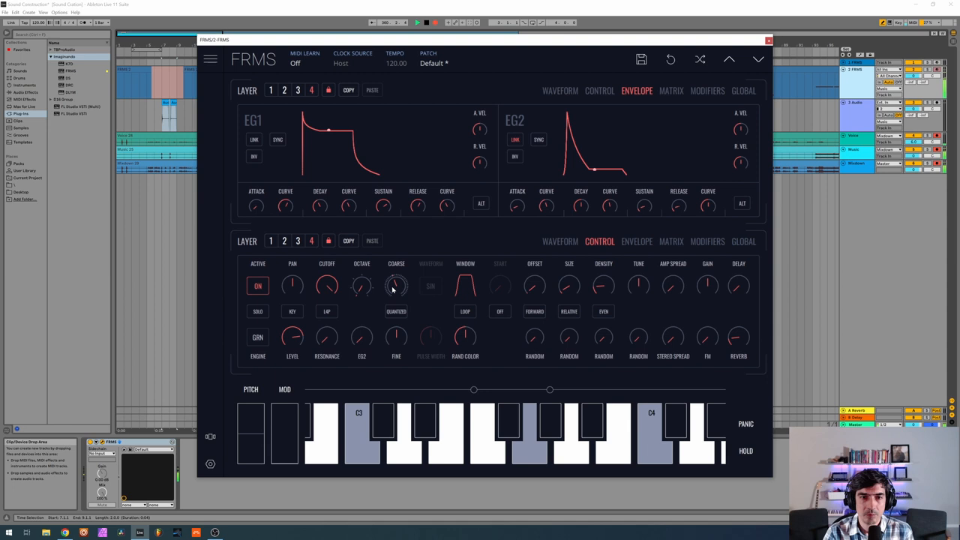
# - Retune layer 4's coarse and fine pitch, then bring up the global delay and reverb settings
pyautogui.moveTo(396, 285); pyautogui.dragTo(404, 283)
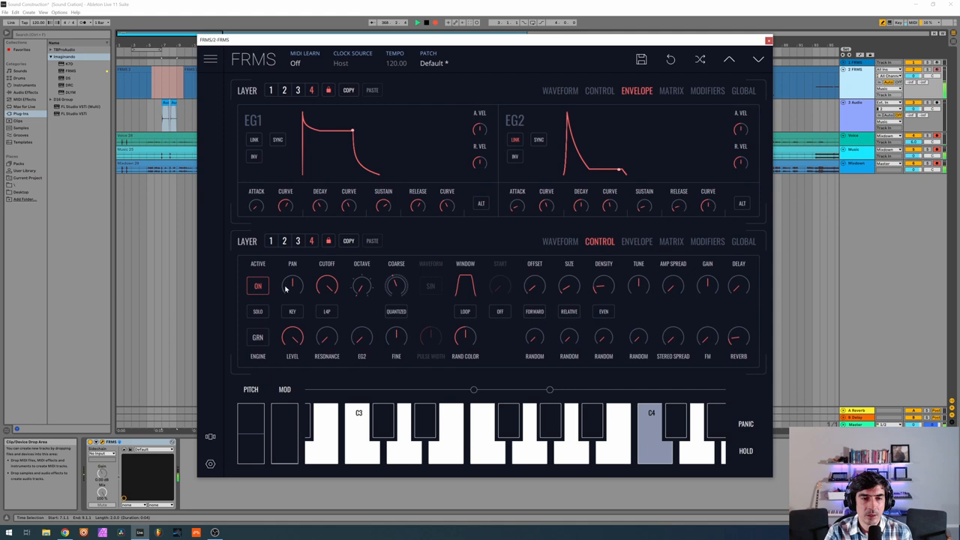
pyautogui.moveTo(396, 285); pyautogui.dragTo(395, 300)
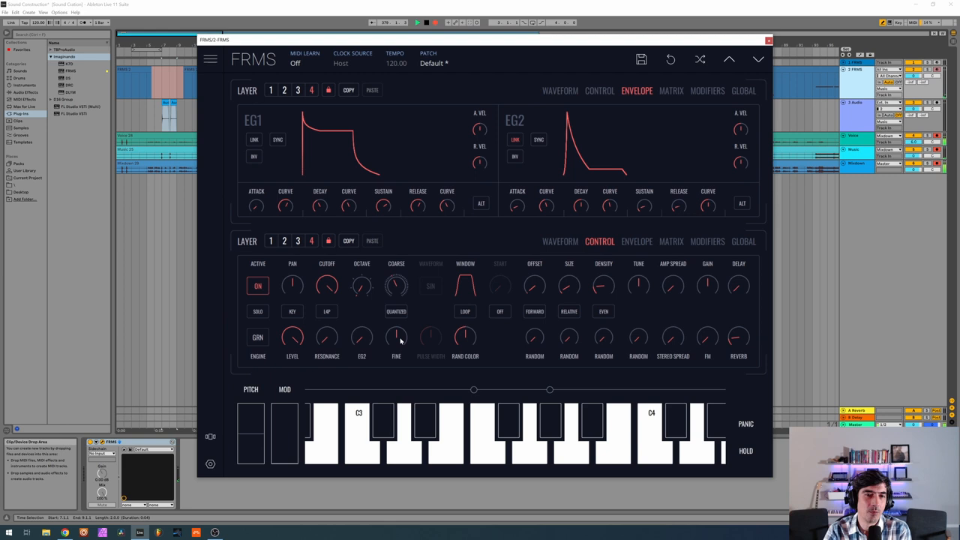
pyautogui.click(651, 438)
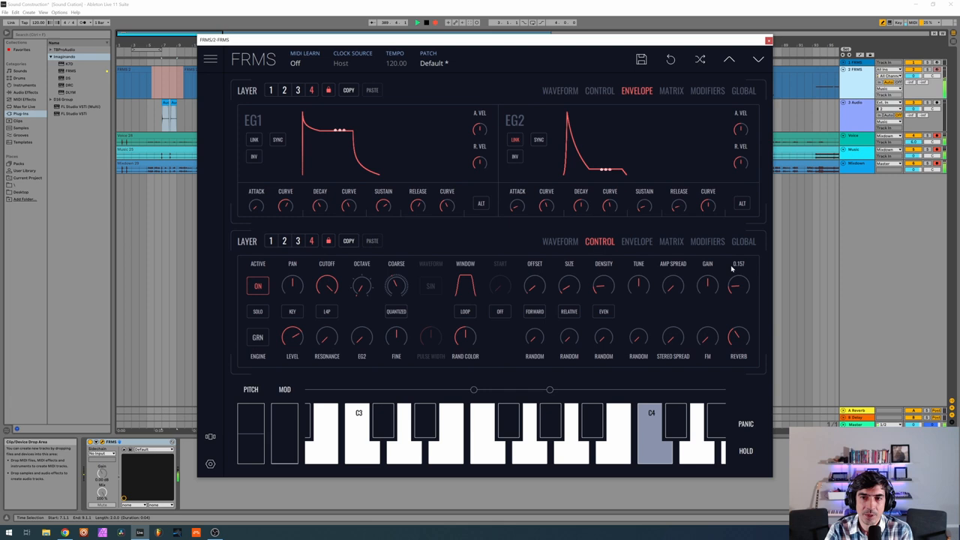
pyautogui.click(744, 239)
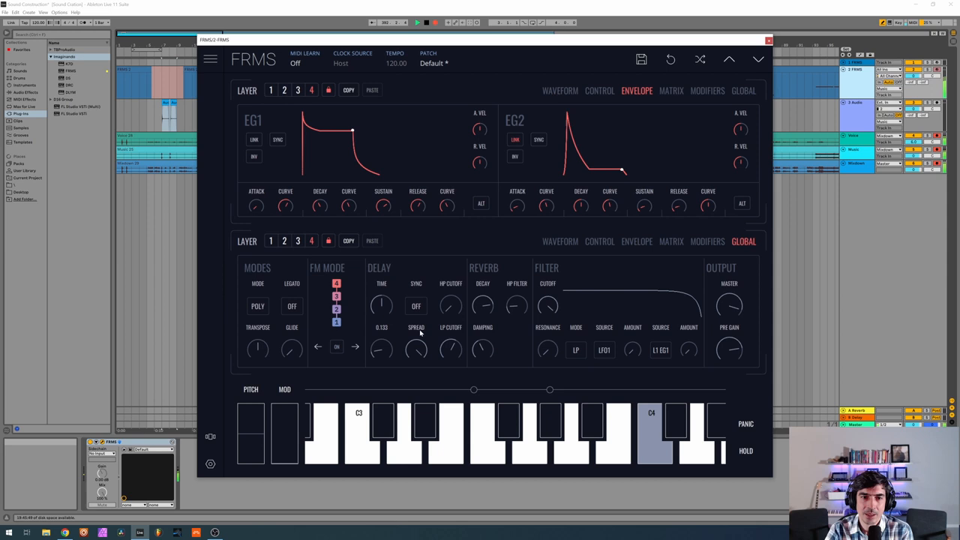